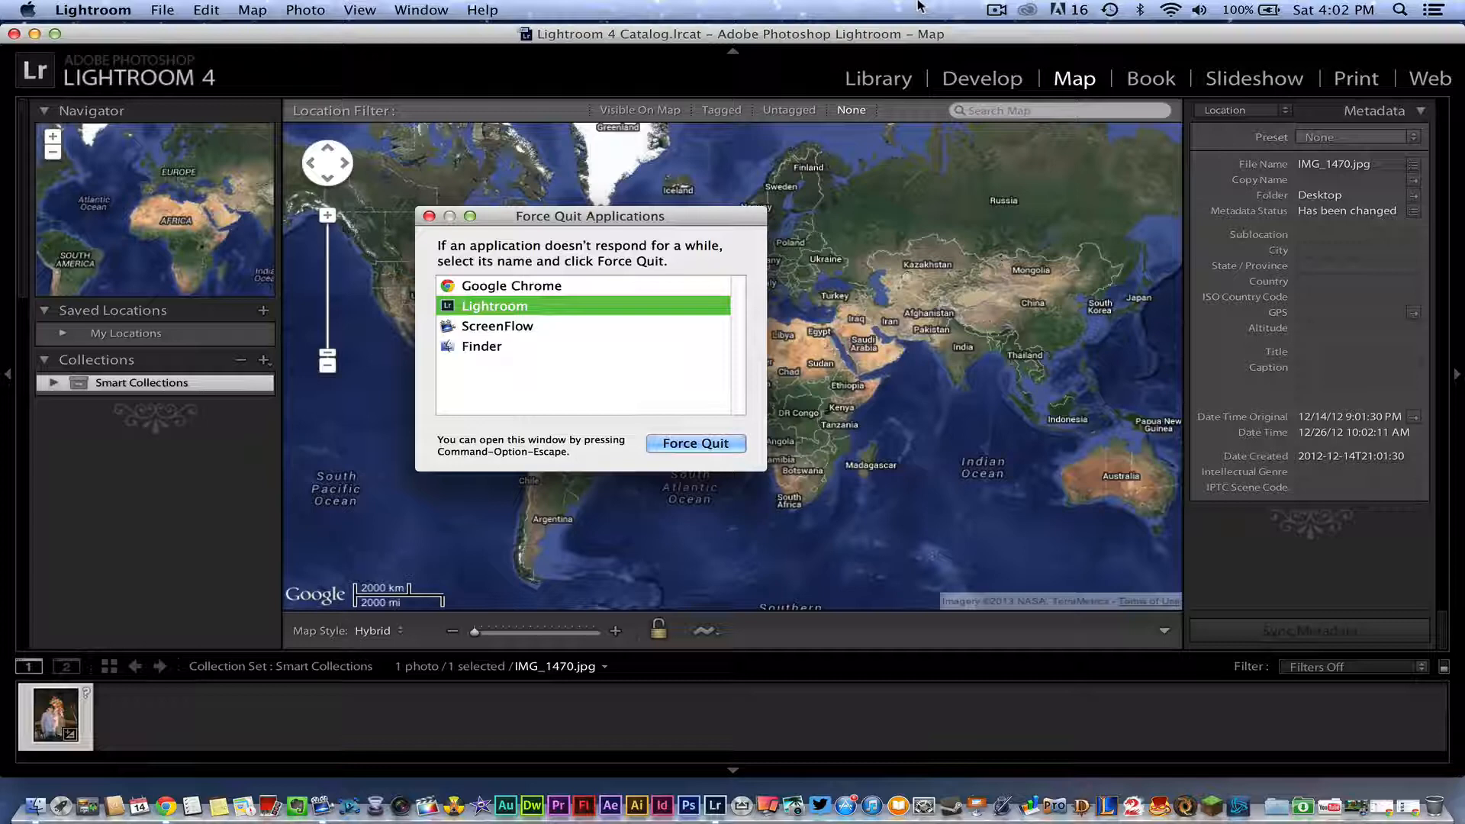
mouse_move(839, 18)
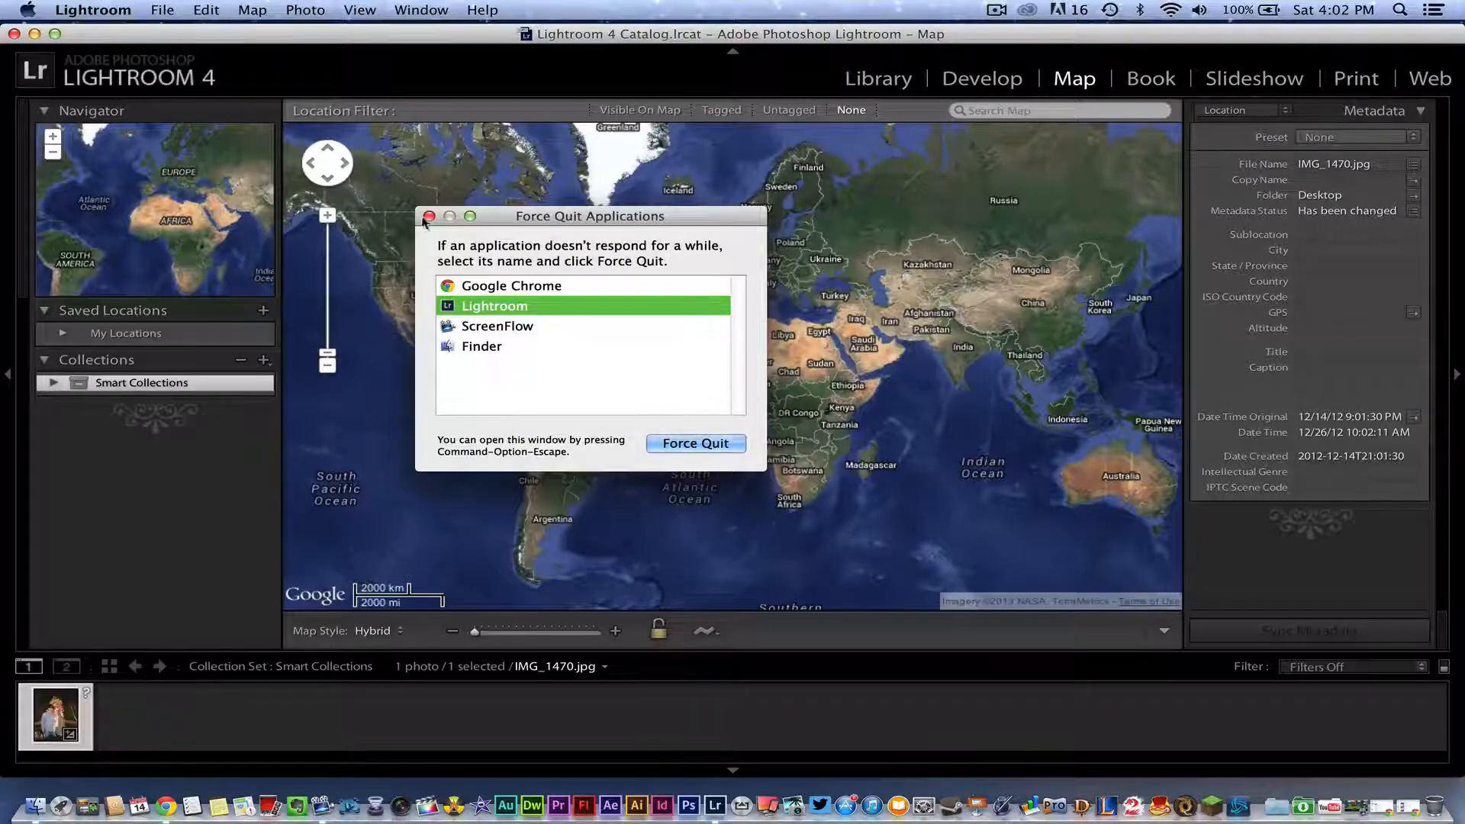
mouse_move(560, 247)
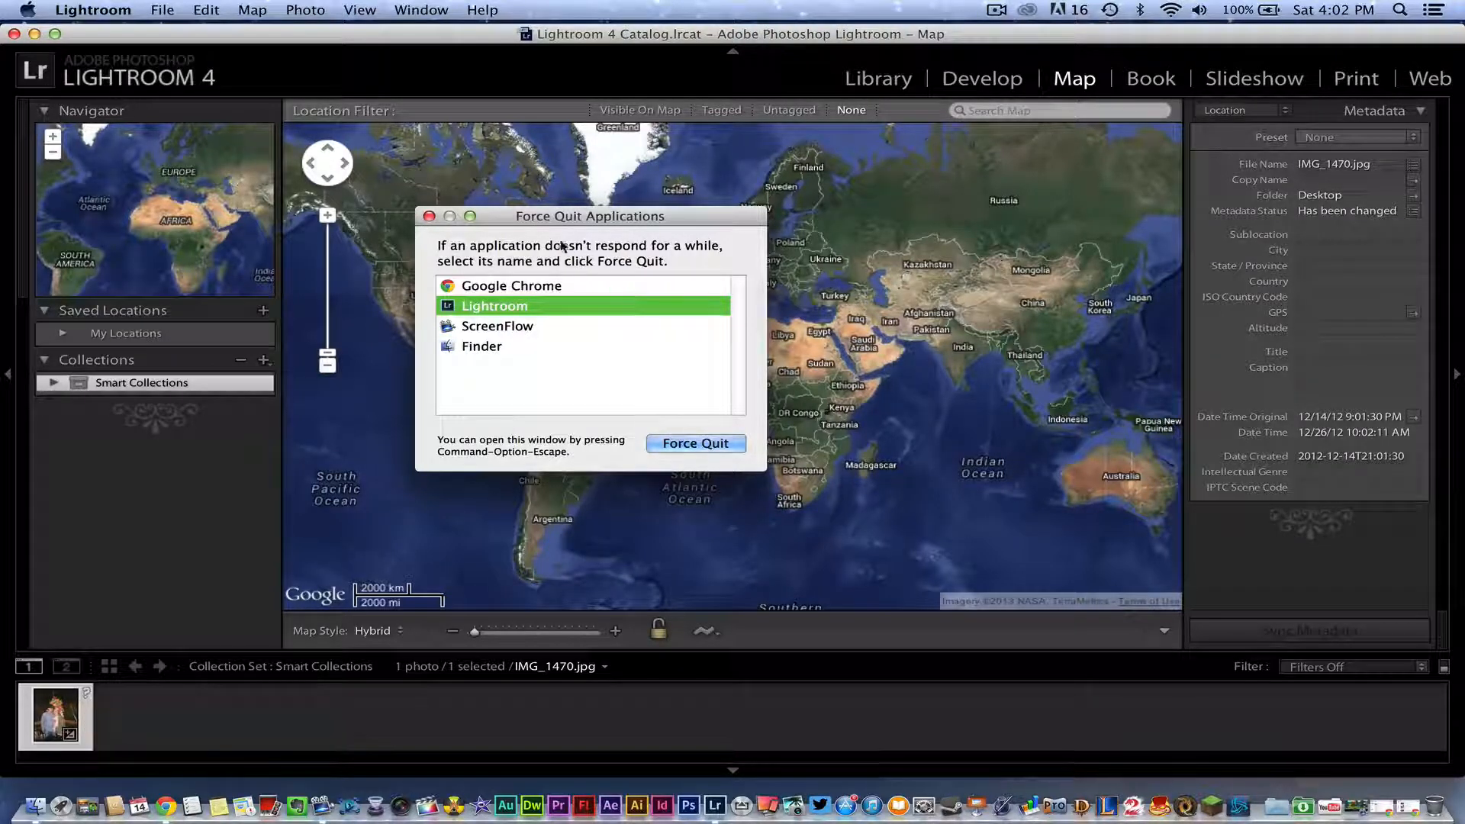
- Reopen Force Quit Applications from the Apple menu and force Lightroom to quit
left_click(430, 215)
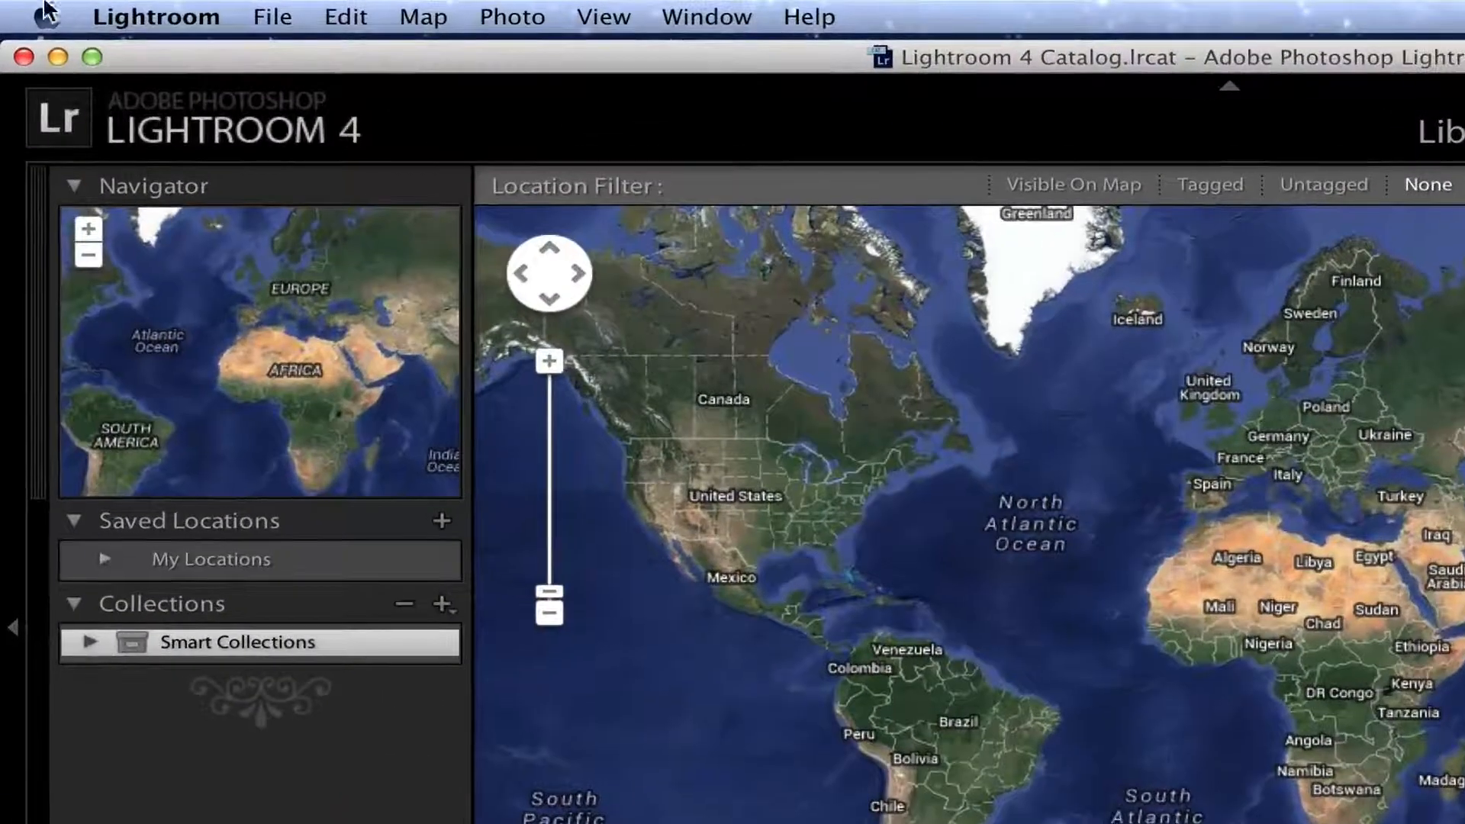
left_click(37, 17)
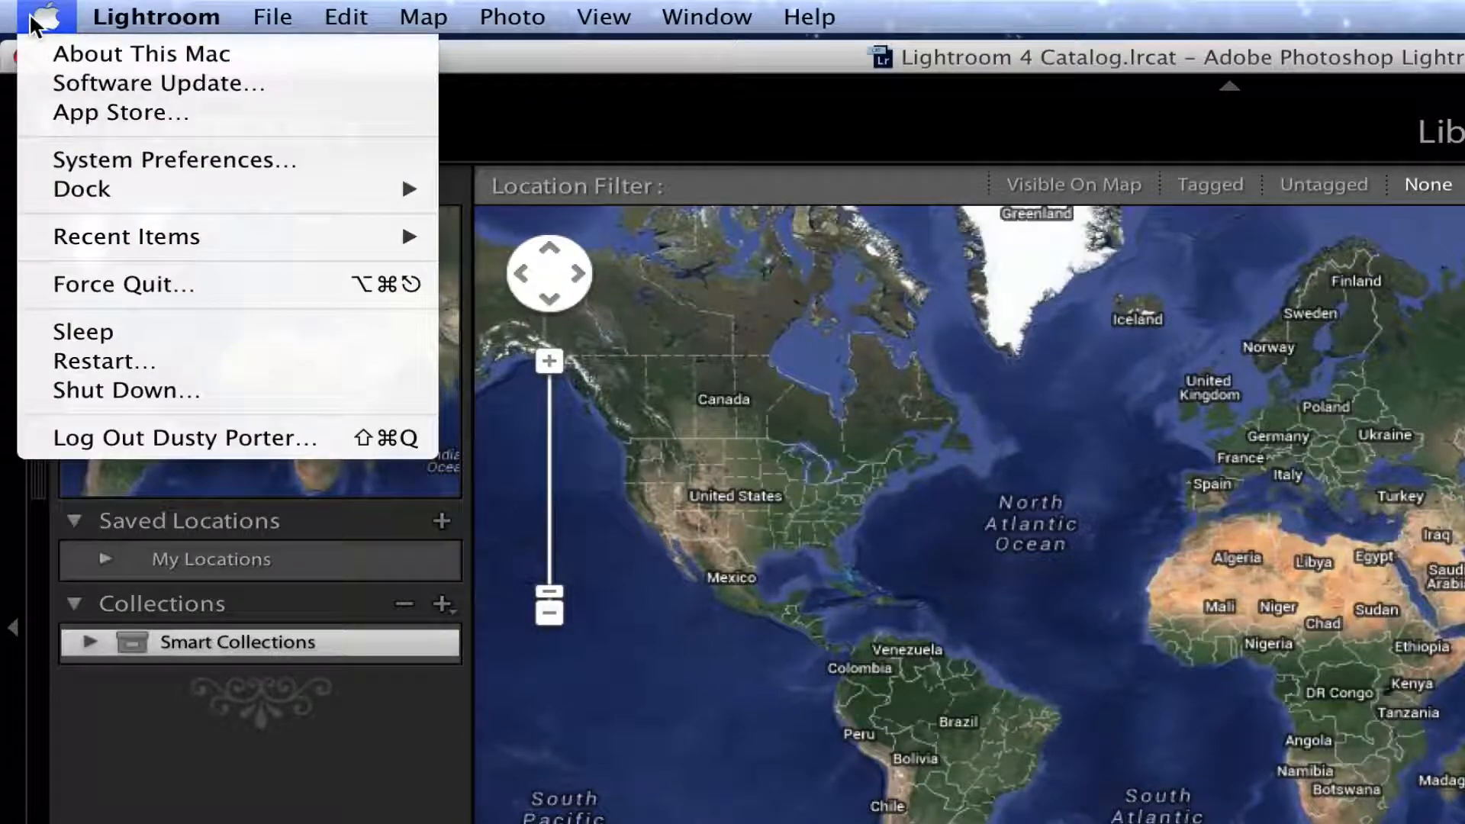
mouse_move(122, 286)
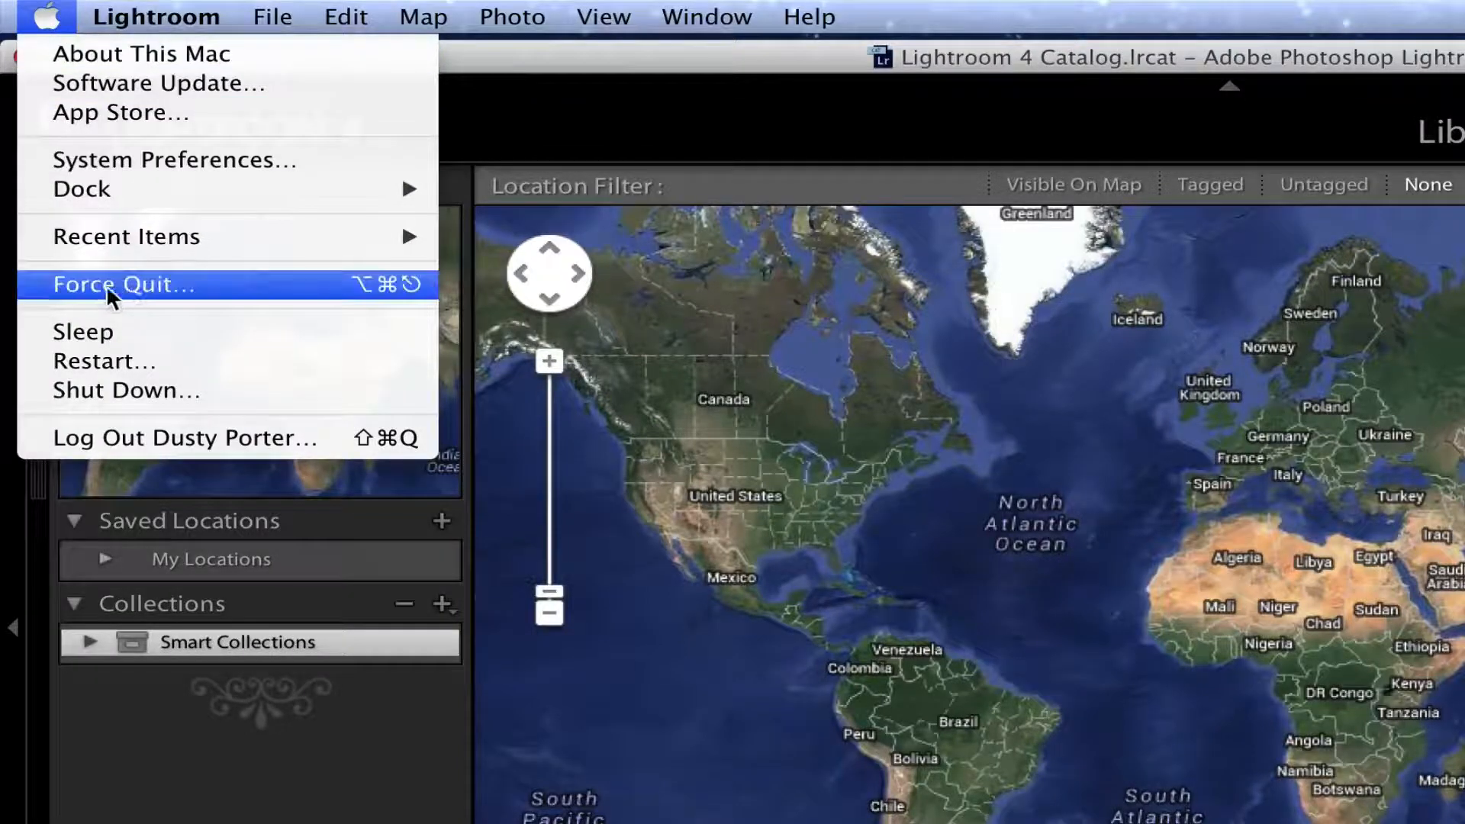
left_click(122, 284)
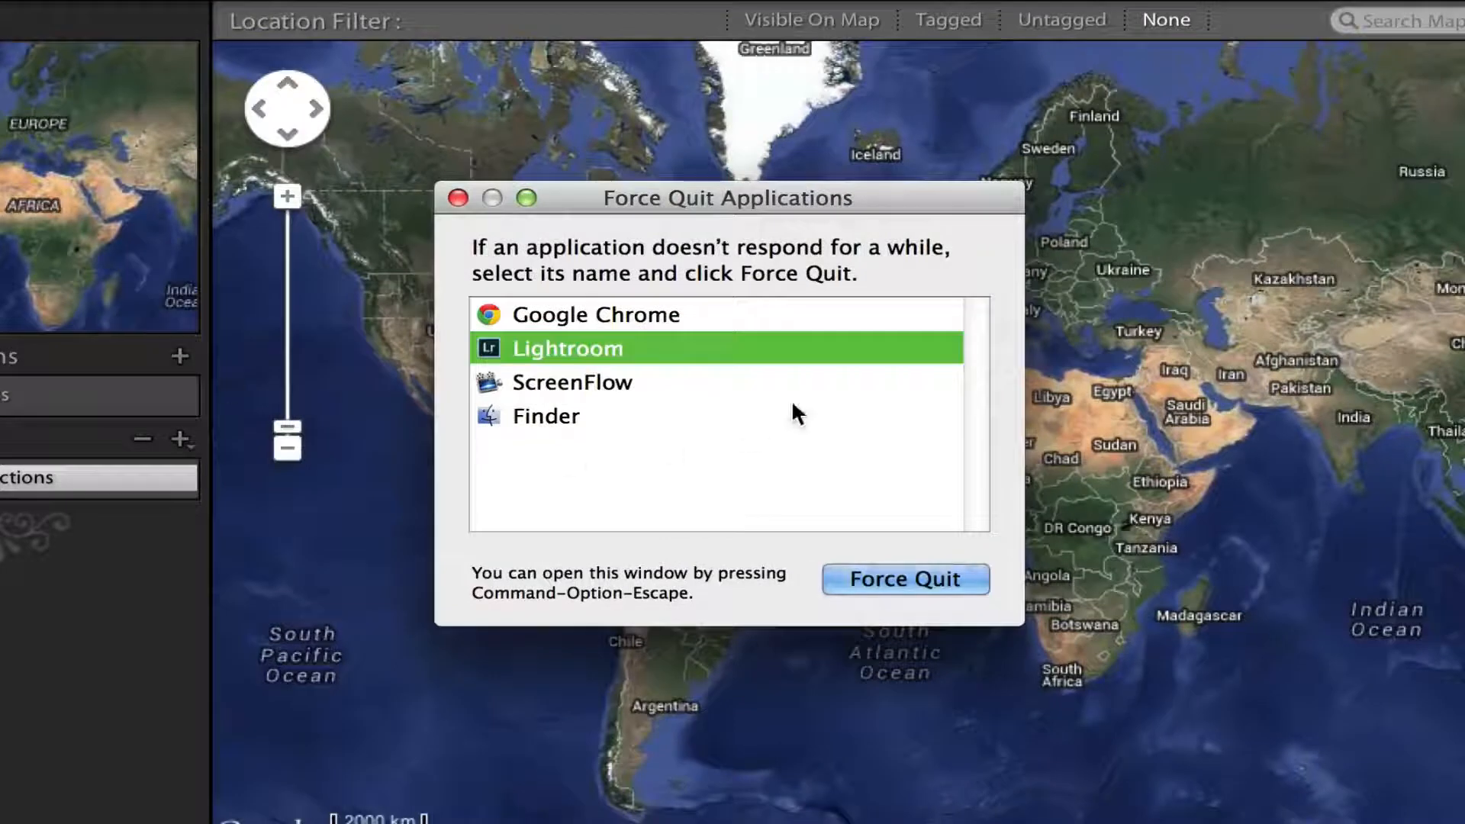
mouse_move(617, 313)
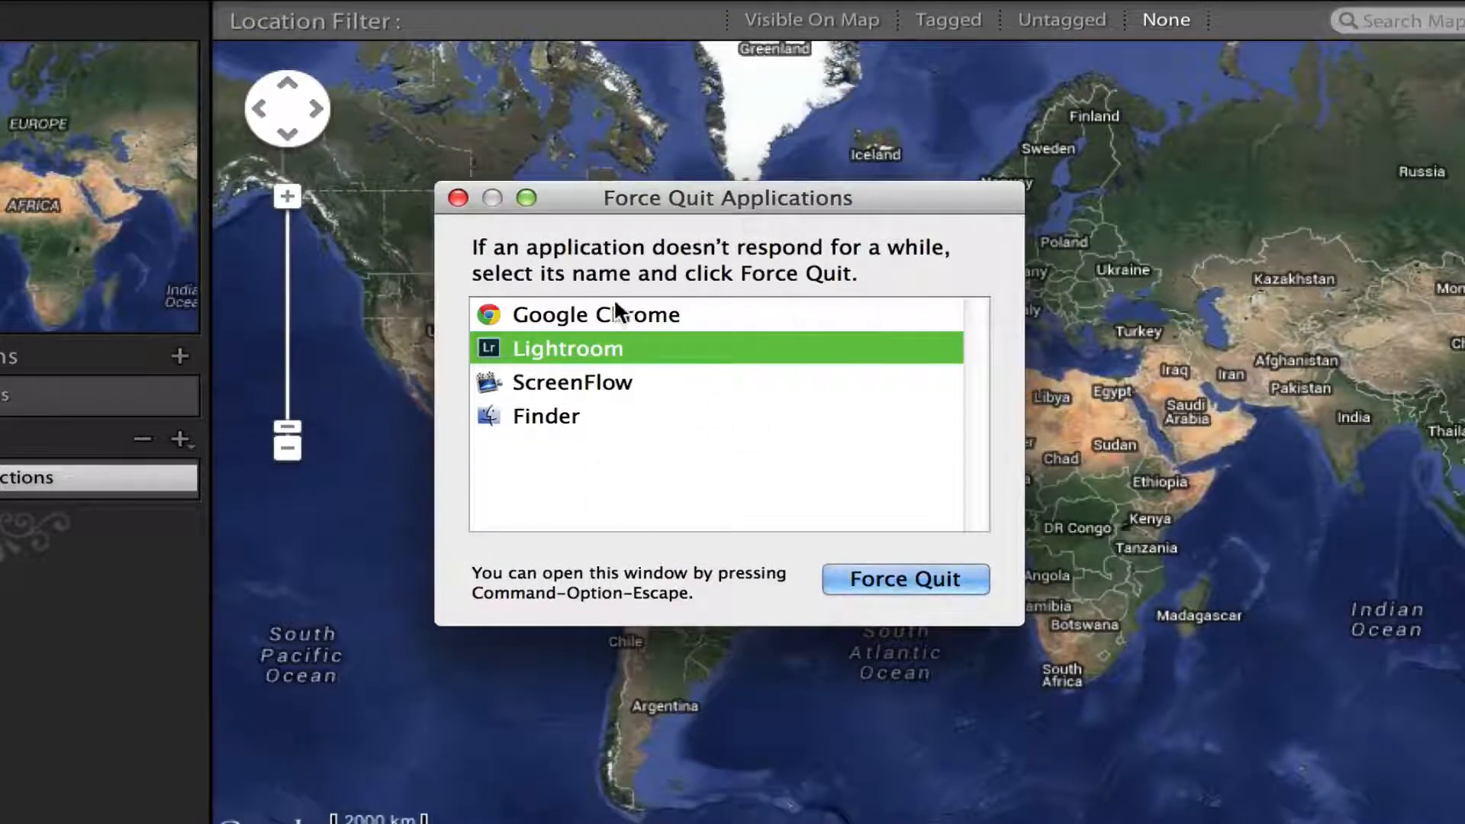
mouse_move(472, 322)
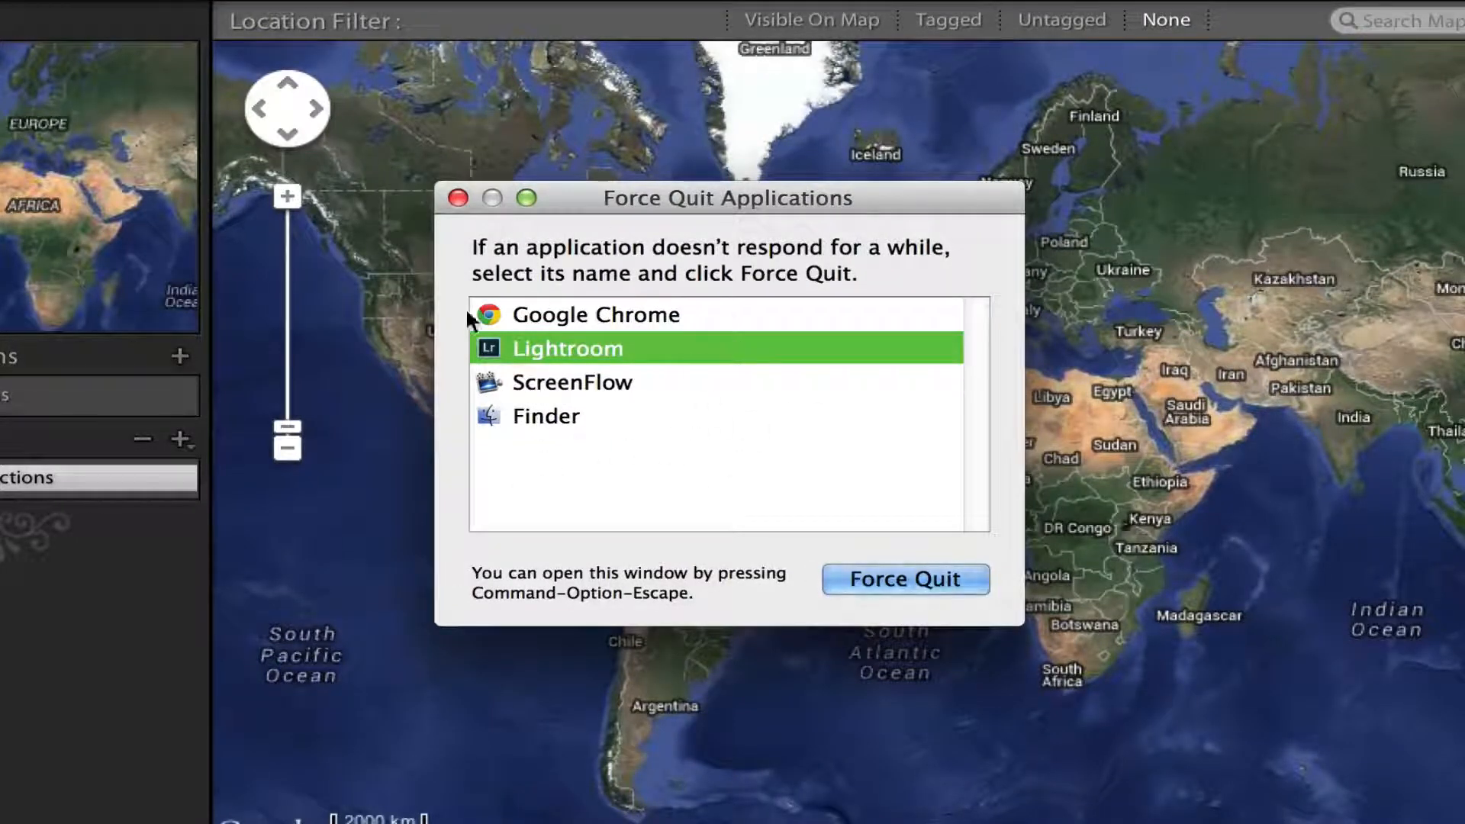
mouse_move(538, 305)
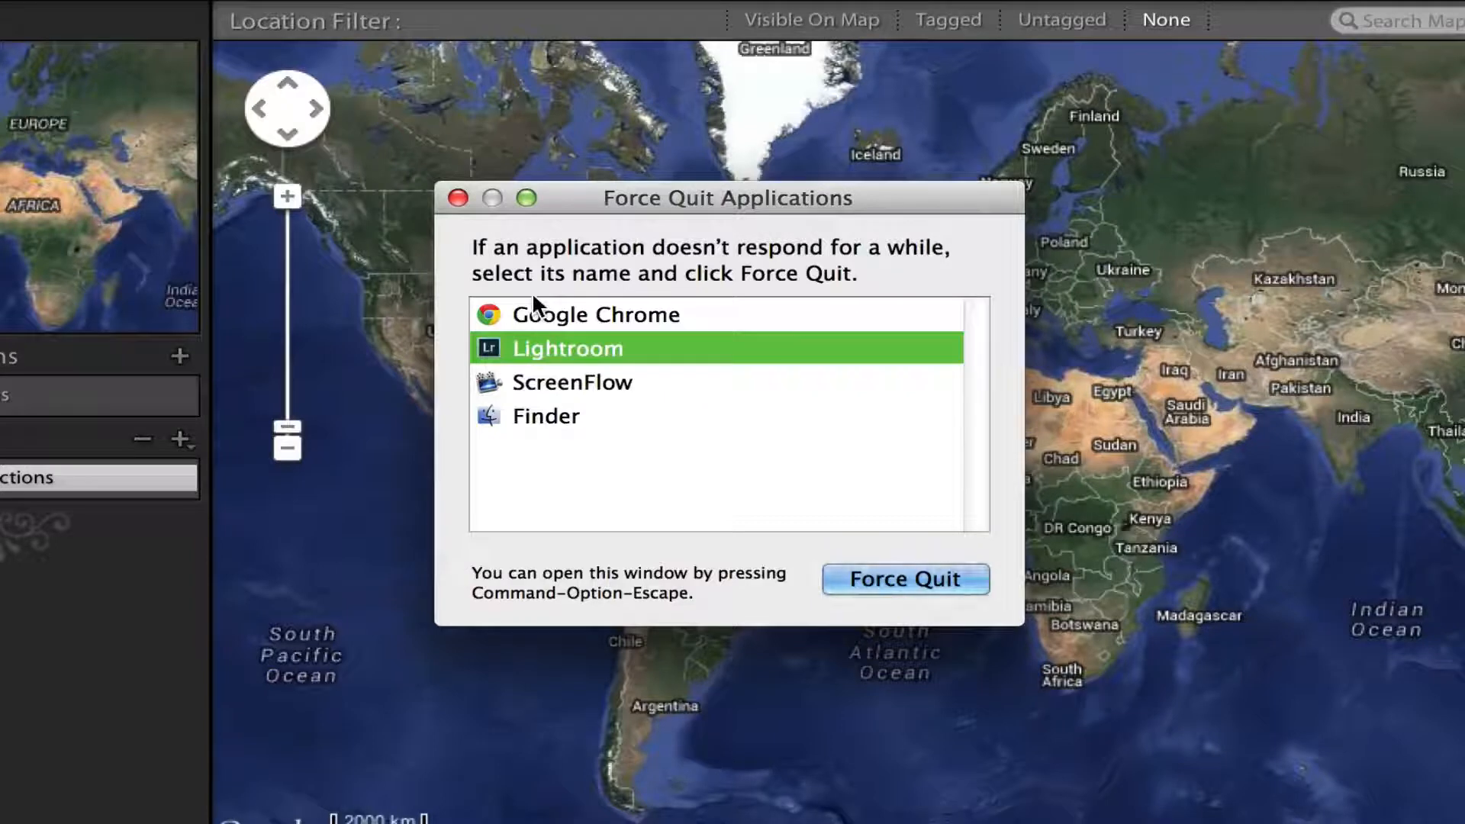
mouse_move(541, 361)
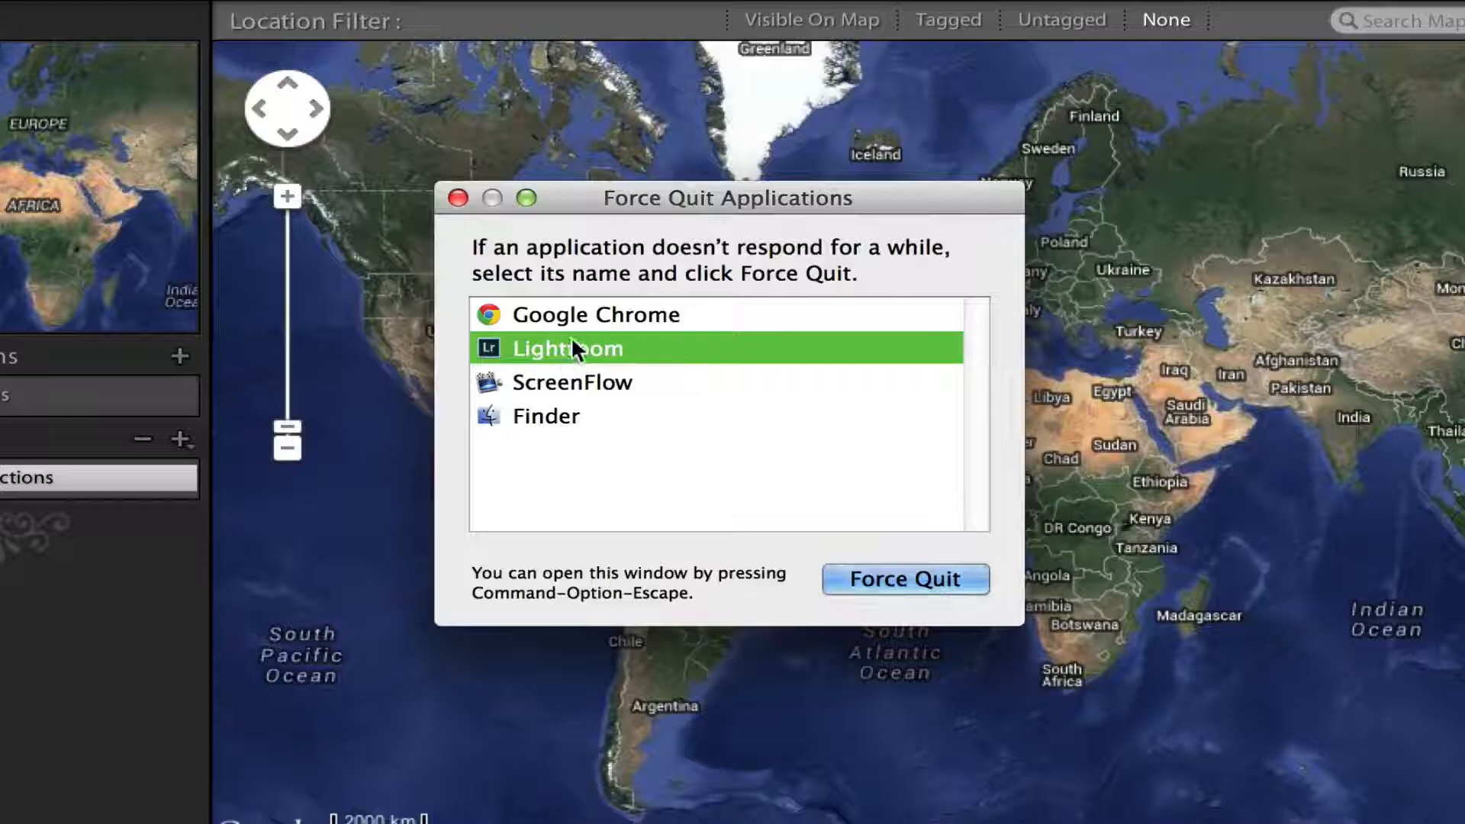
mouse_move(902, 580)
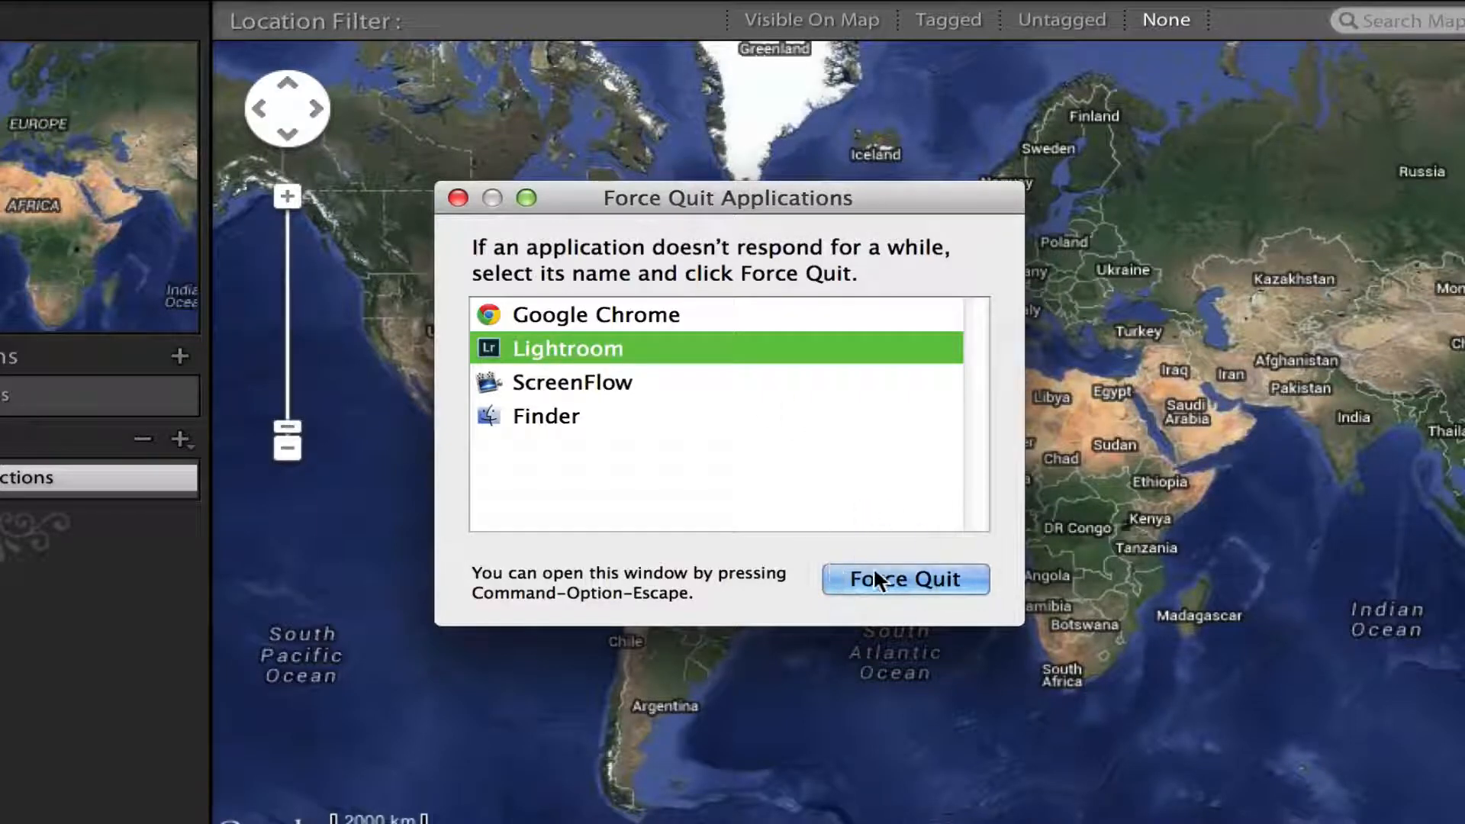
left_click(903, 580)
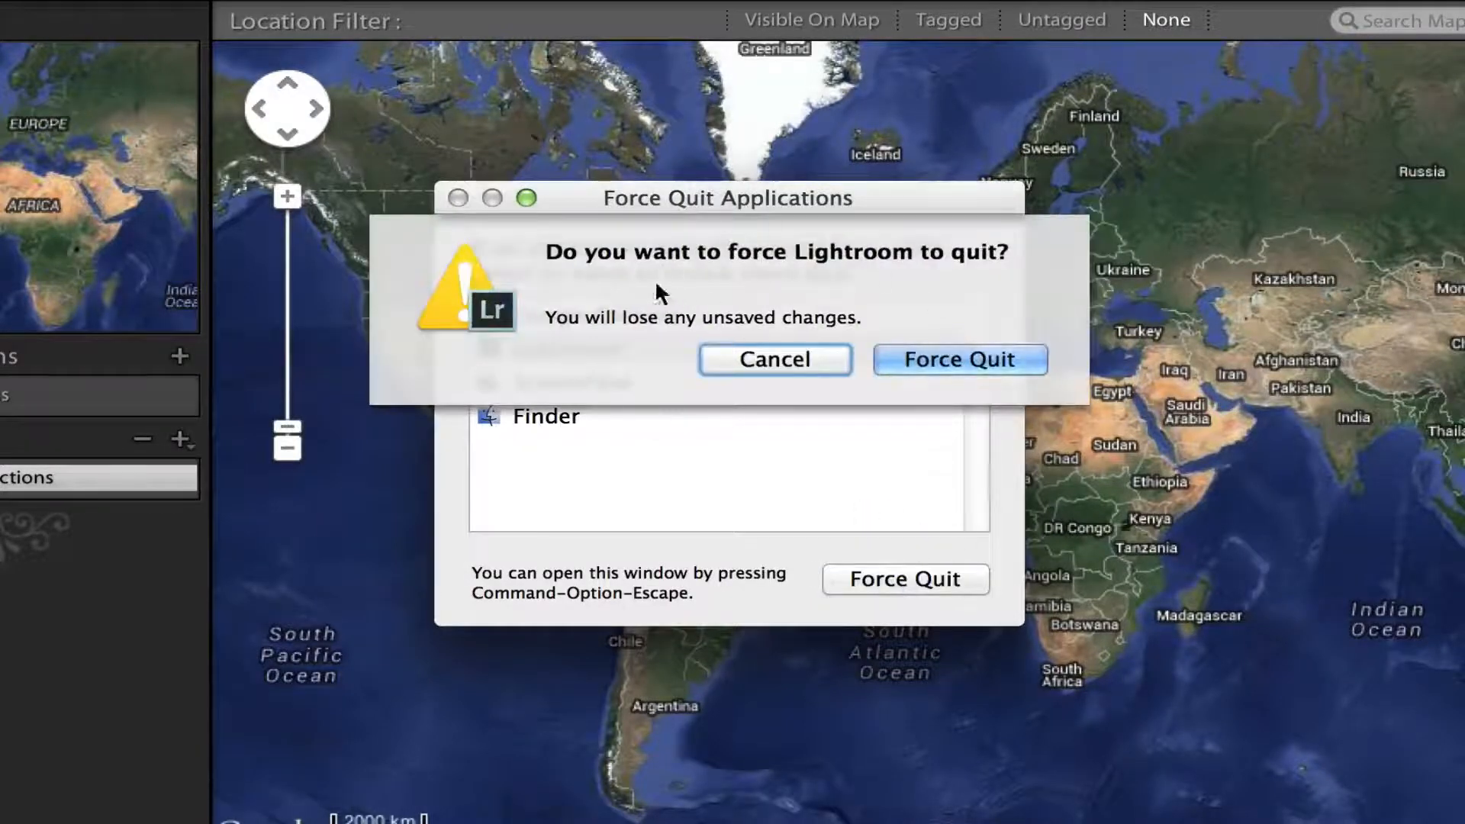
mouse_move(644, 299)
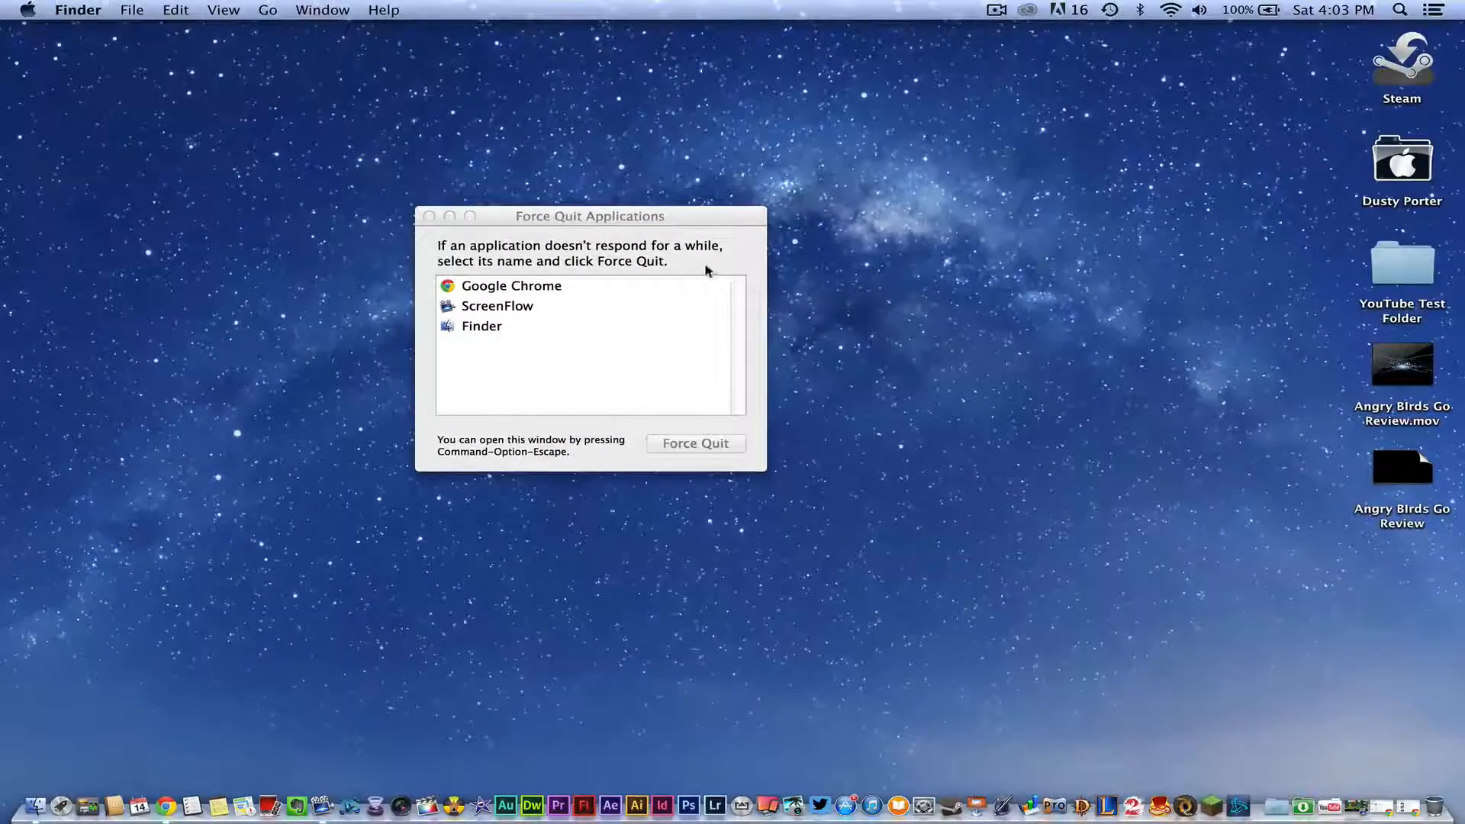
mouse_move(667, 265)
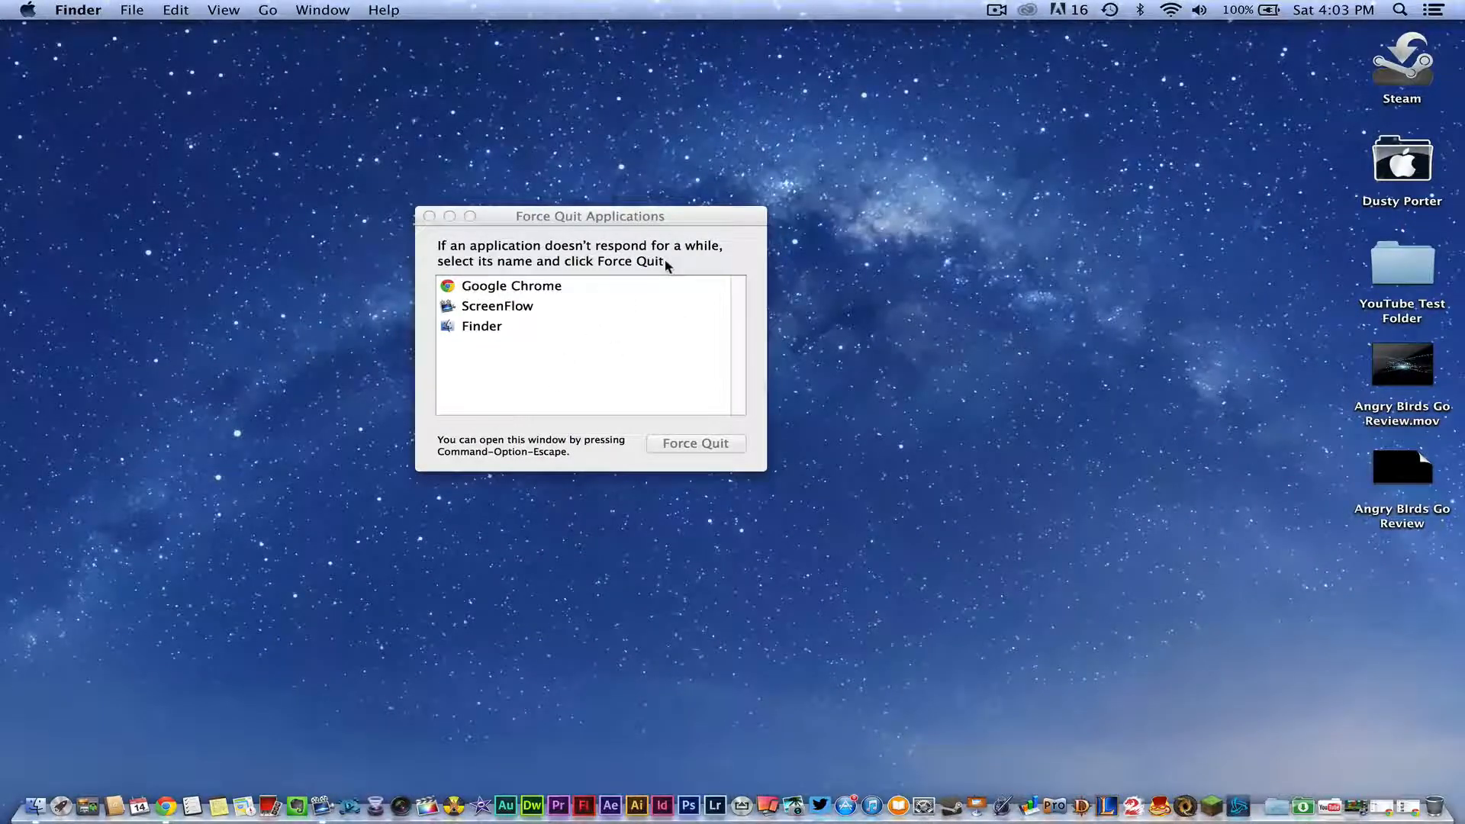
mouse_move(505, 285)
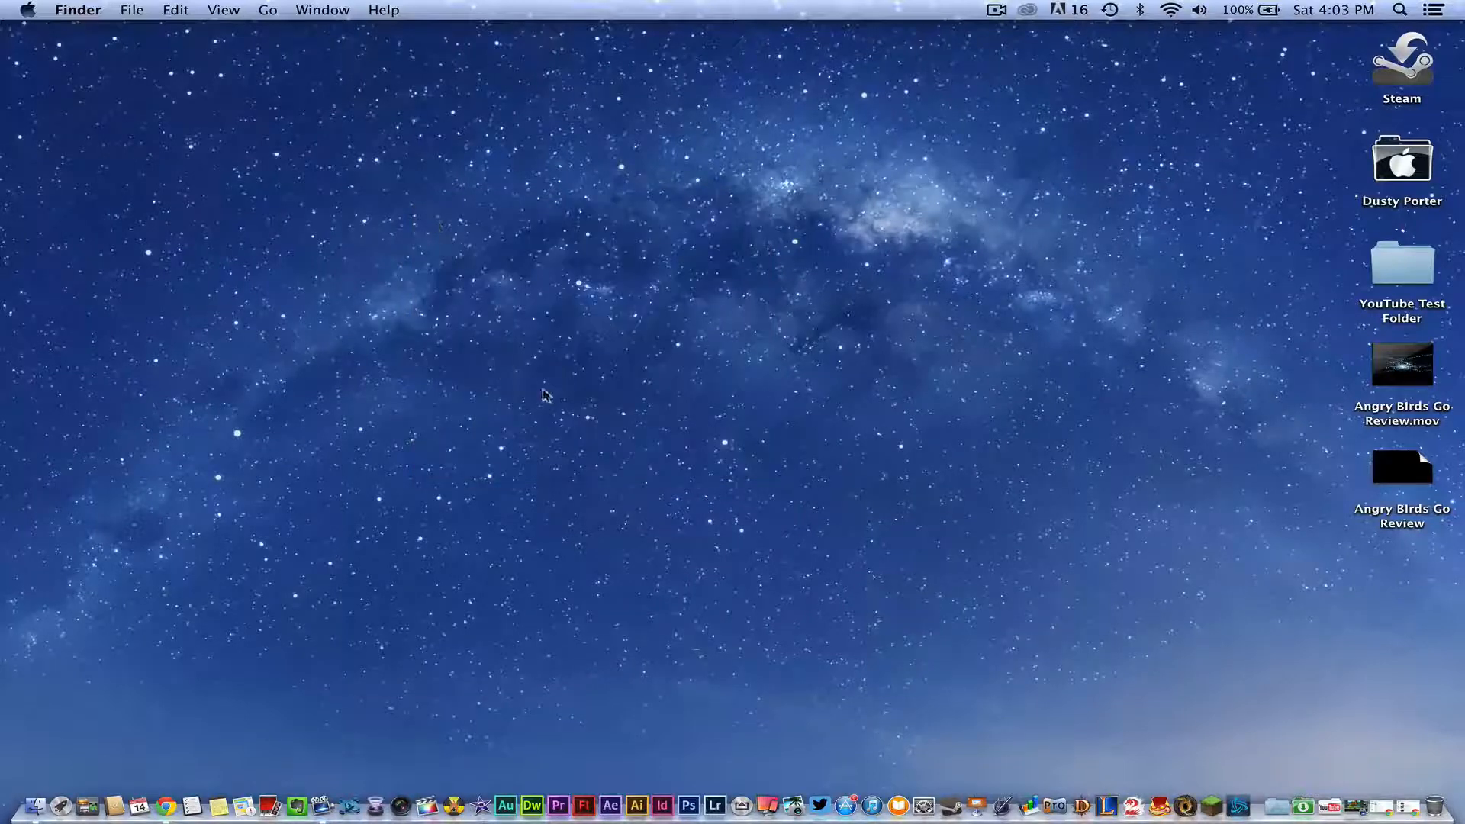
mouse_move(186, 717)
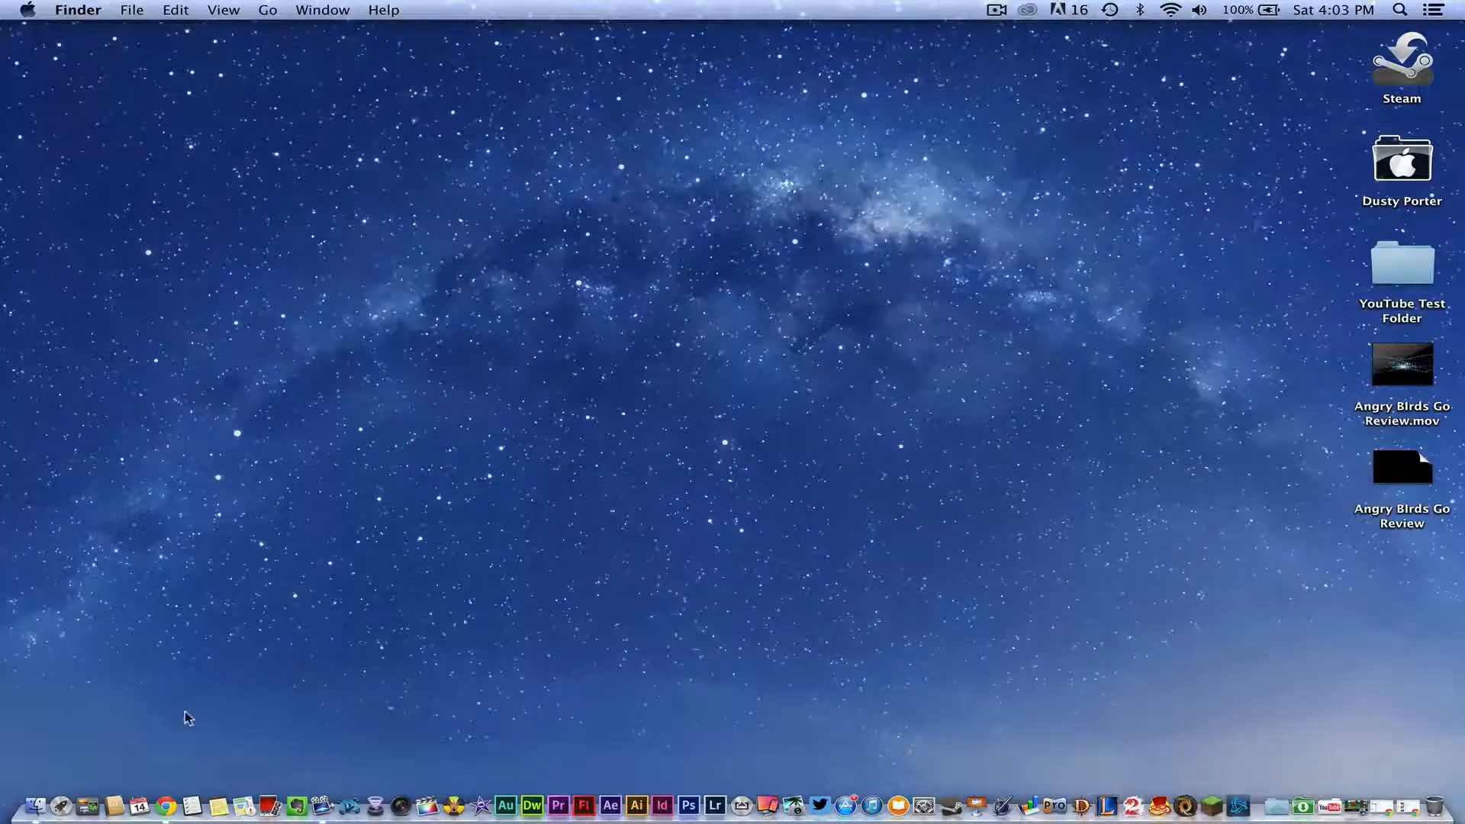
mouse_move(172, 804)
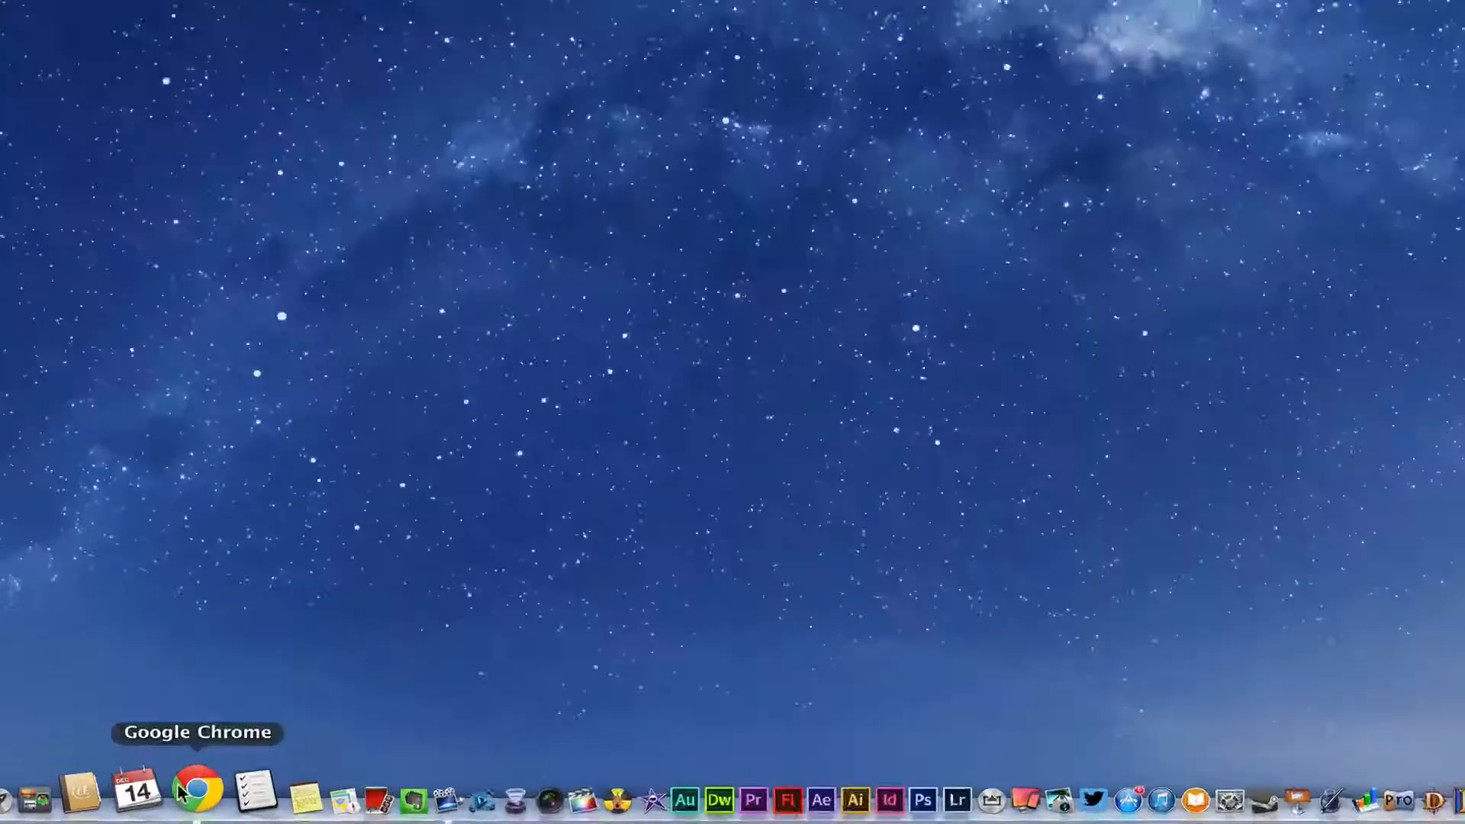
- Quit Google Chrome from its Dock icon's context menu
right_click(197, 797)
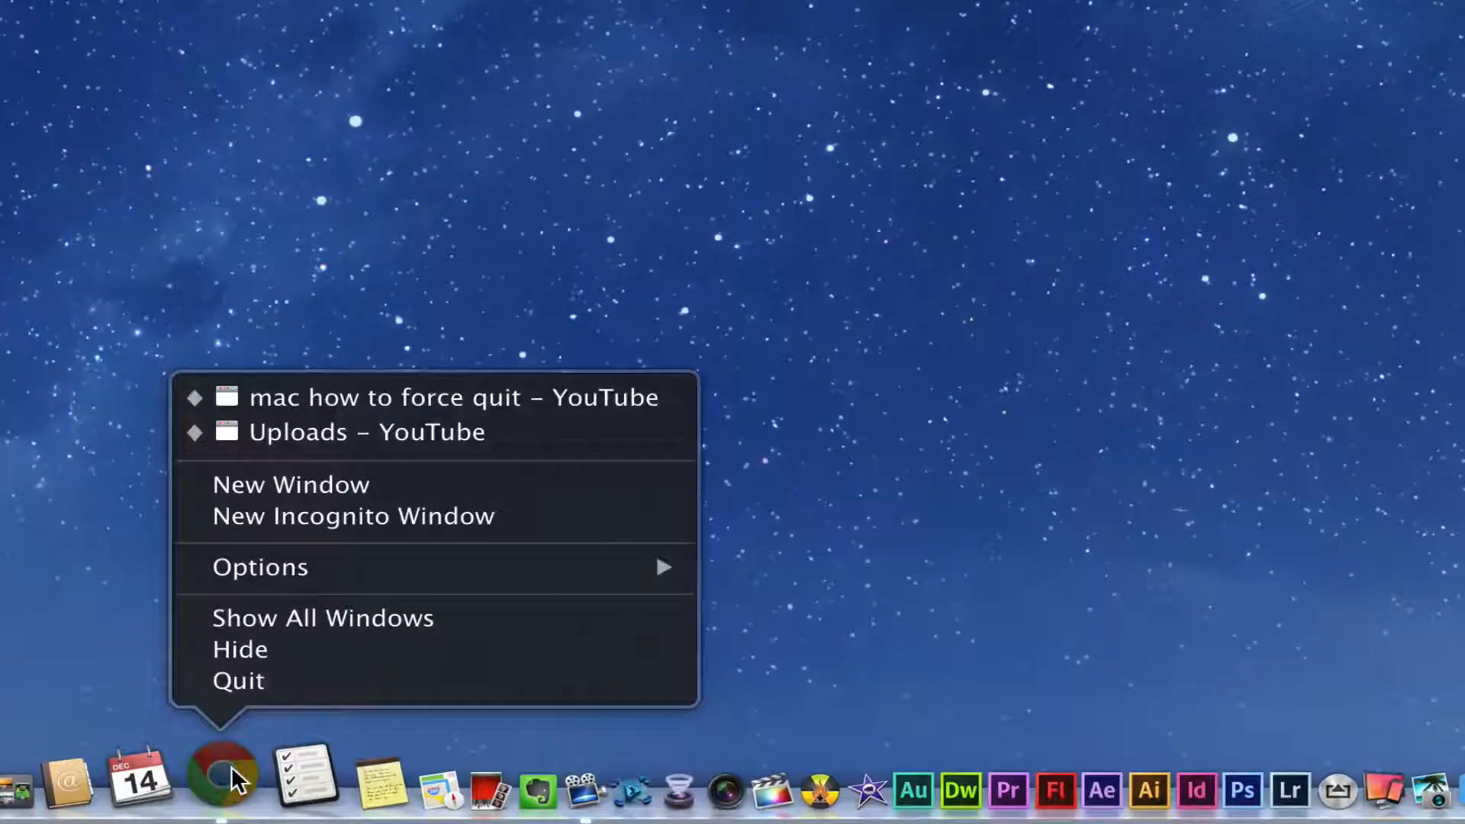
mouse_move(247, 681)
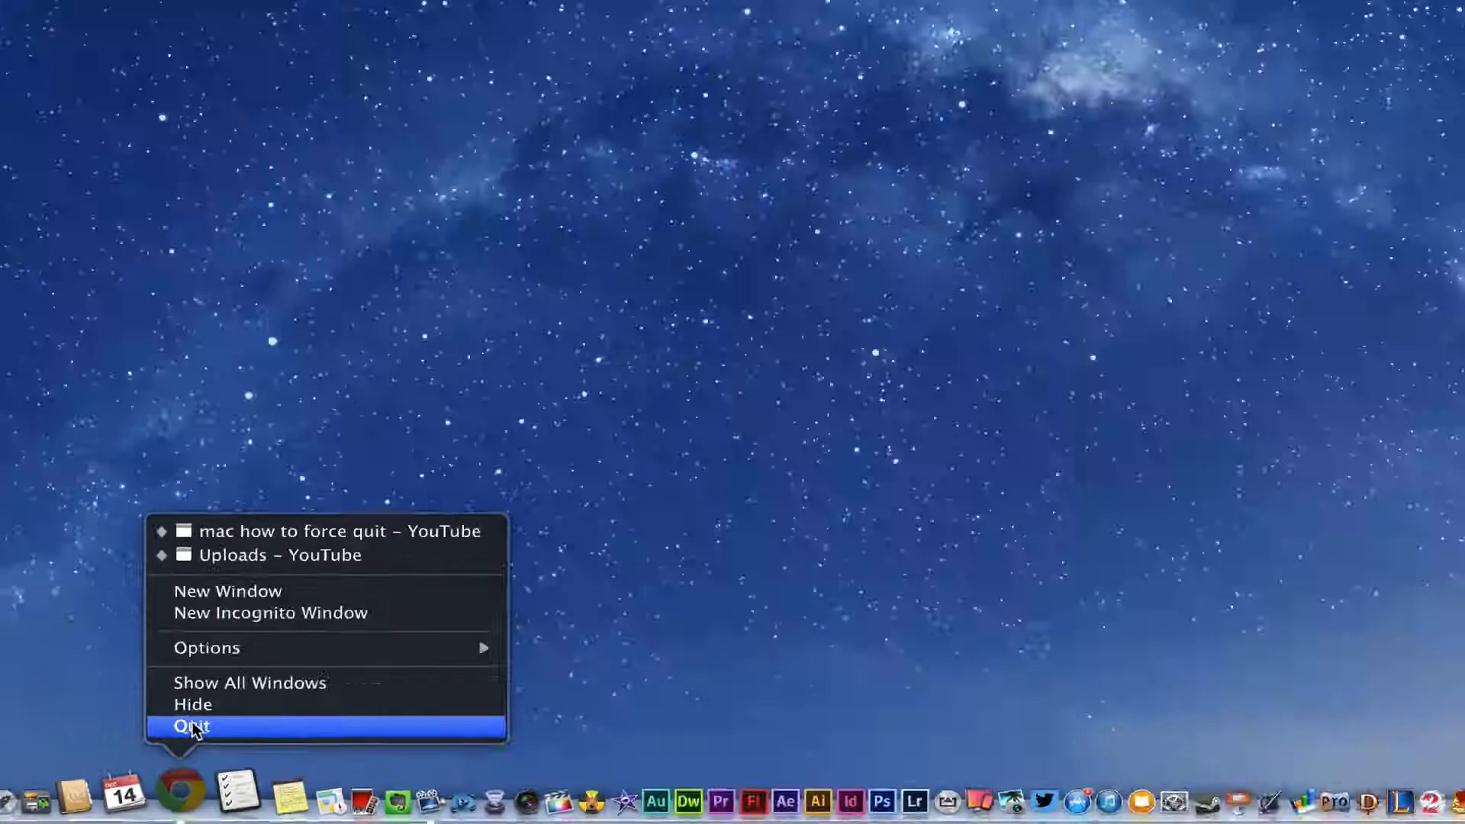
left_click(192, 727)
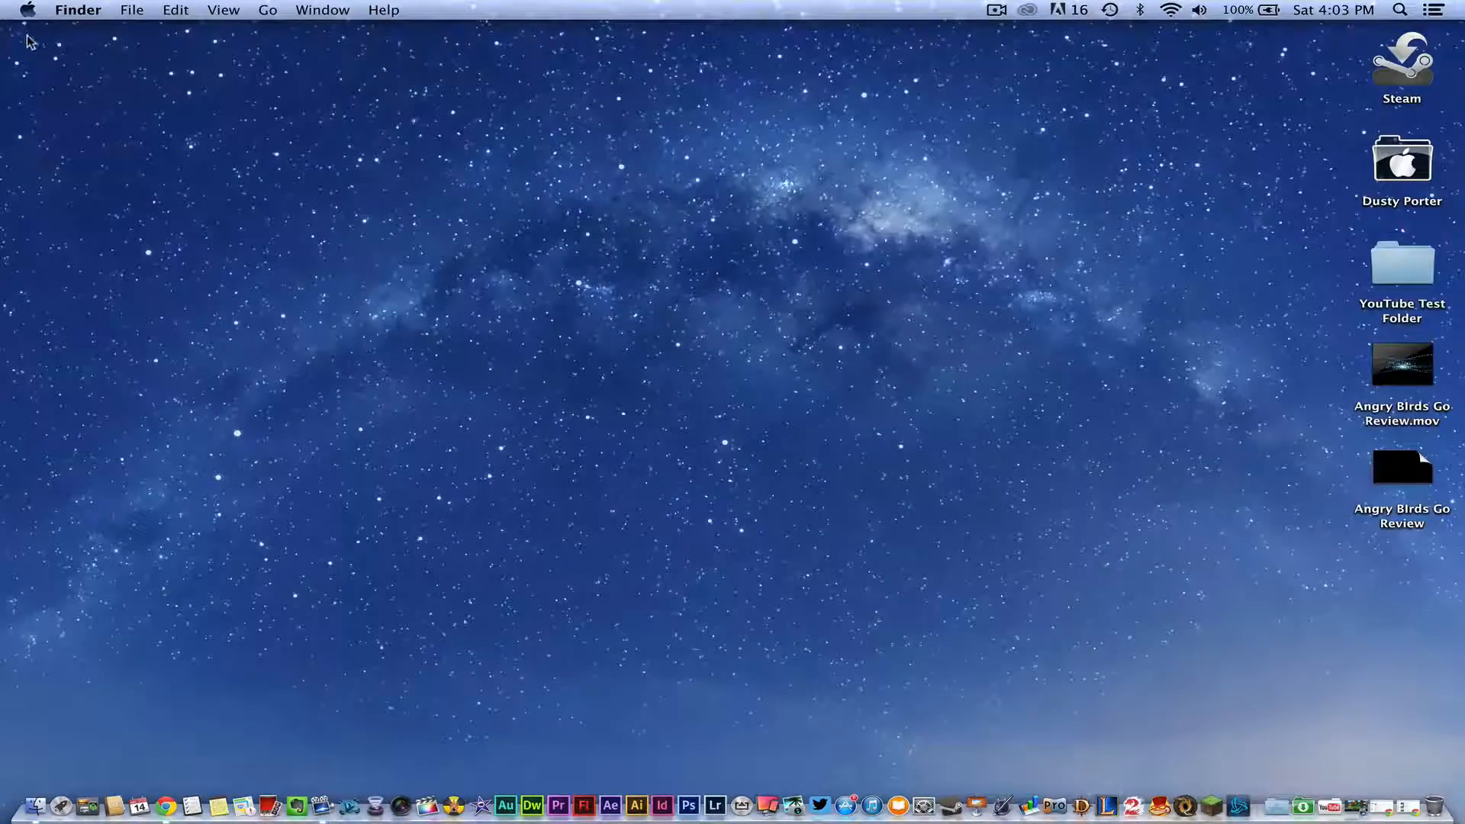
left_click(27, 11)
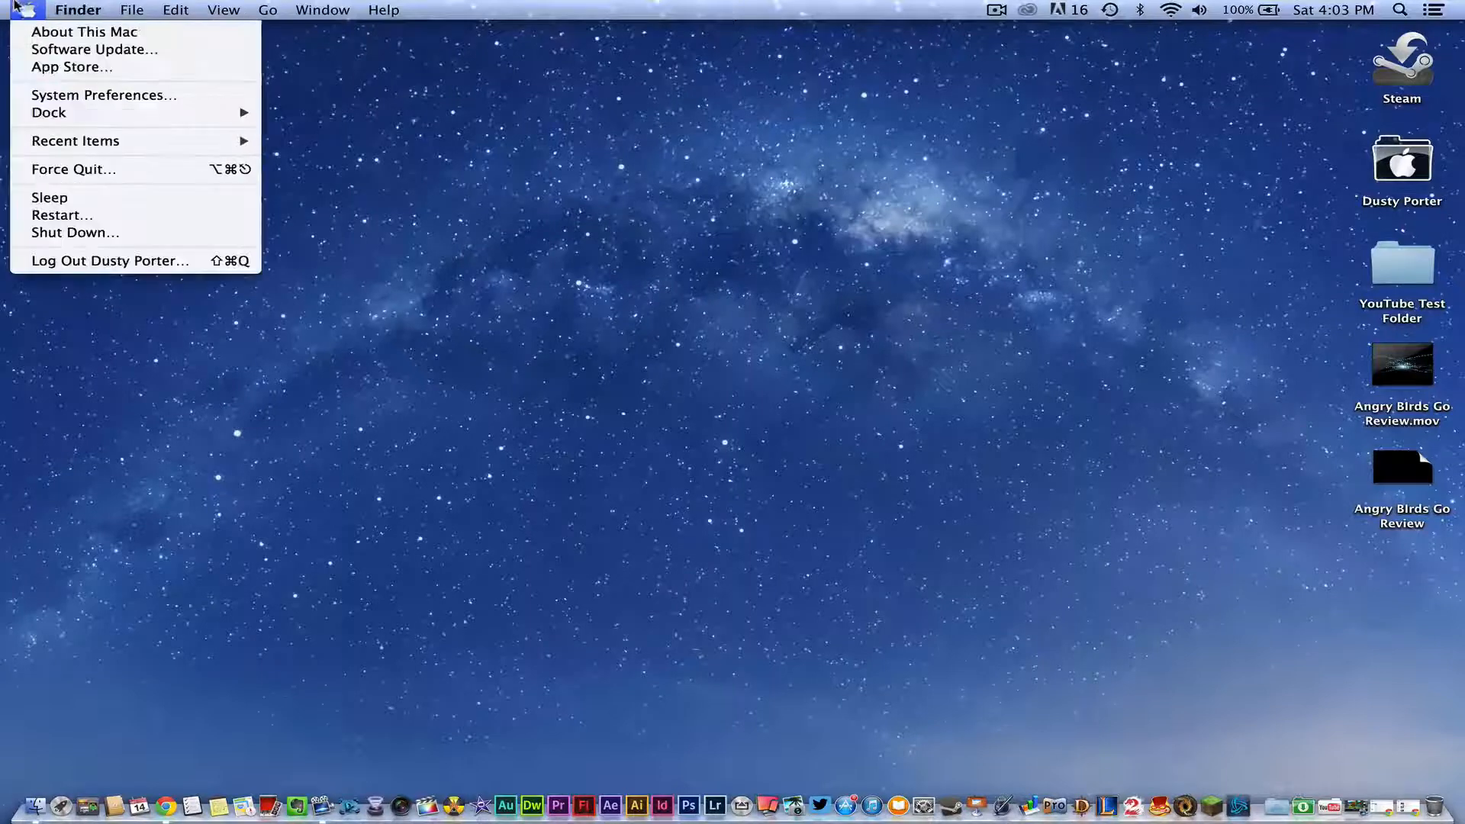
left_click(73, 169)
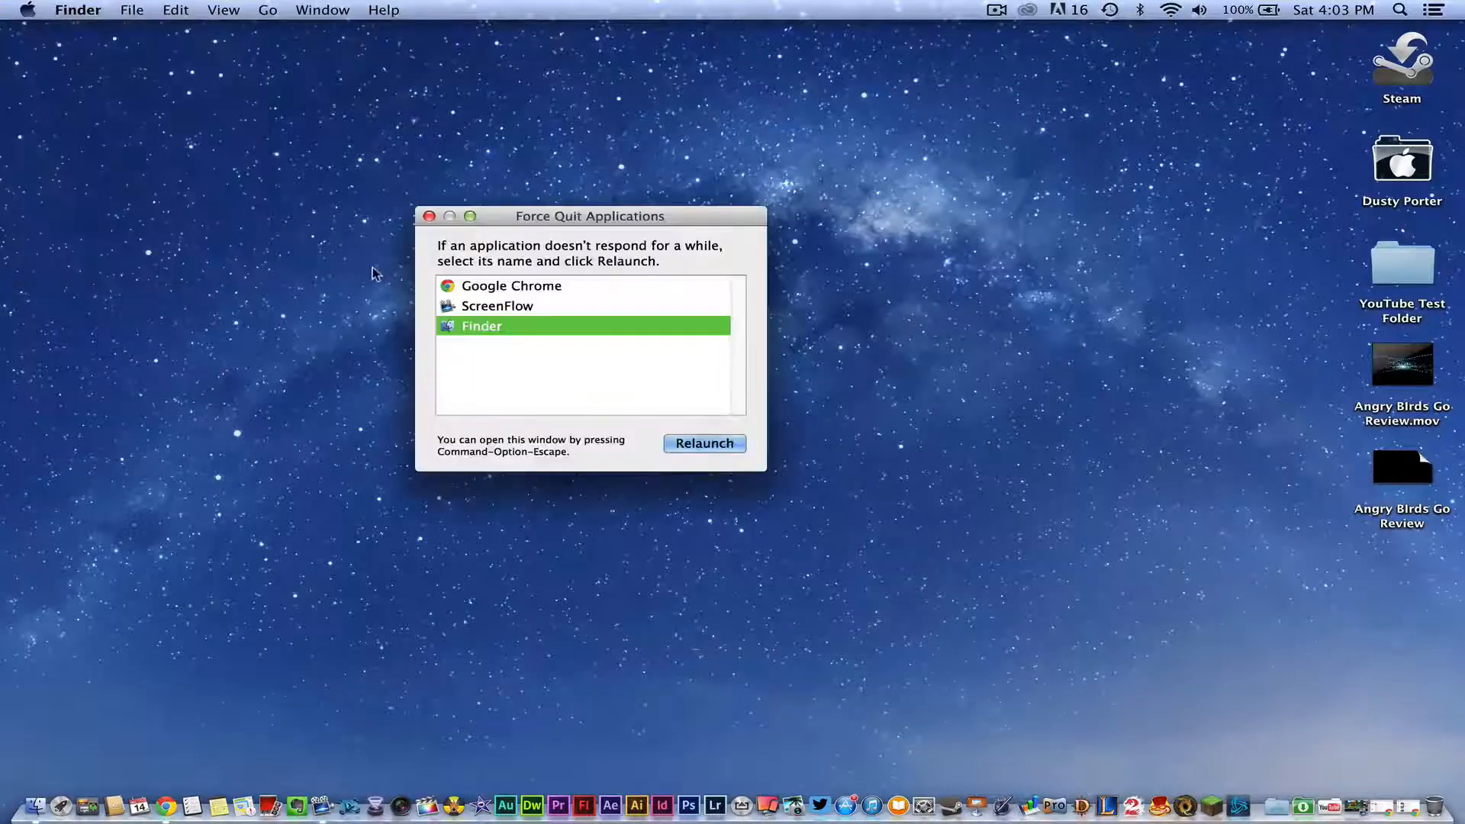
left_click(511, 286)
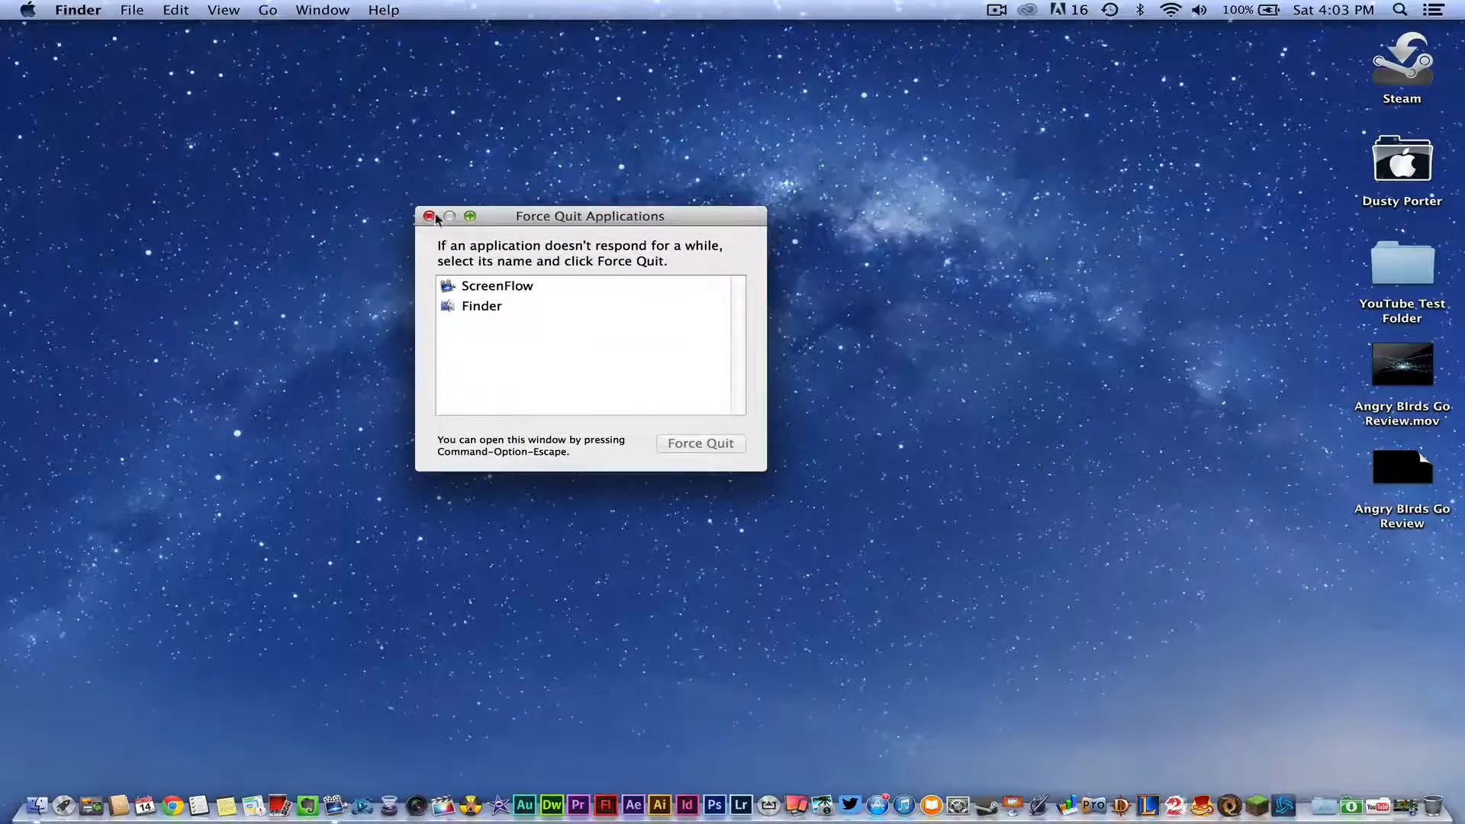
left_click(429, 215)
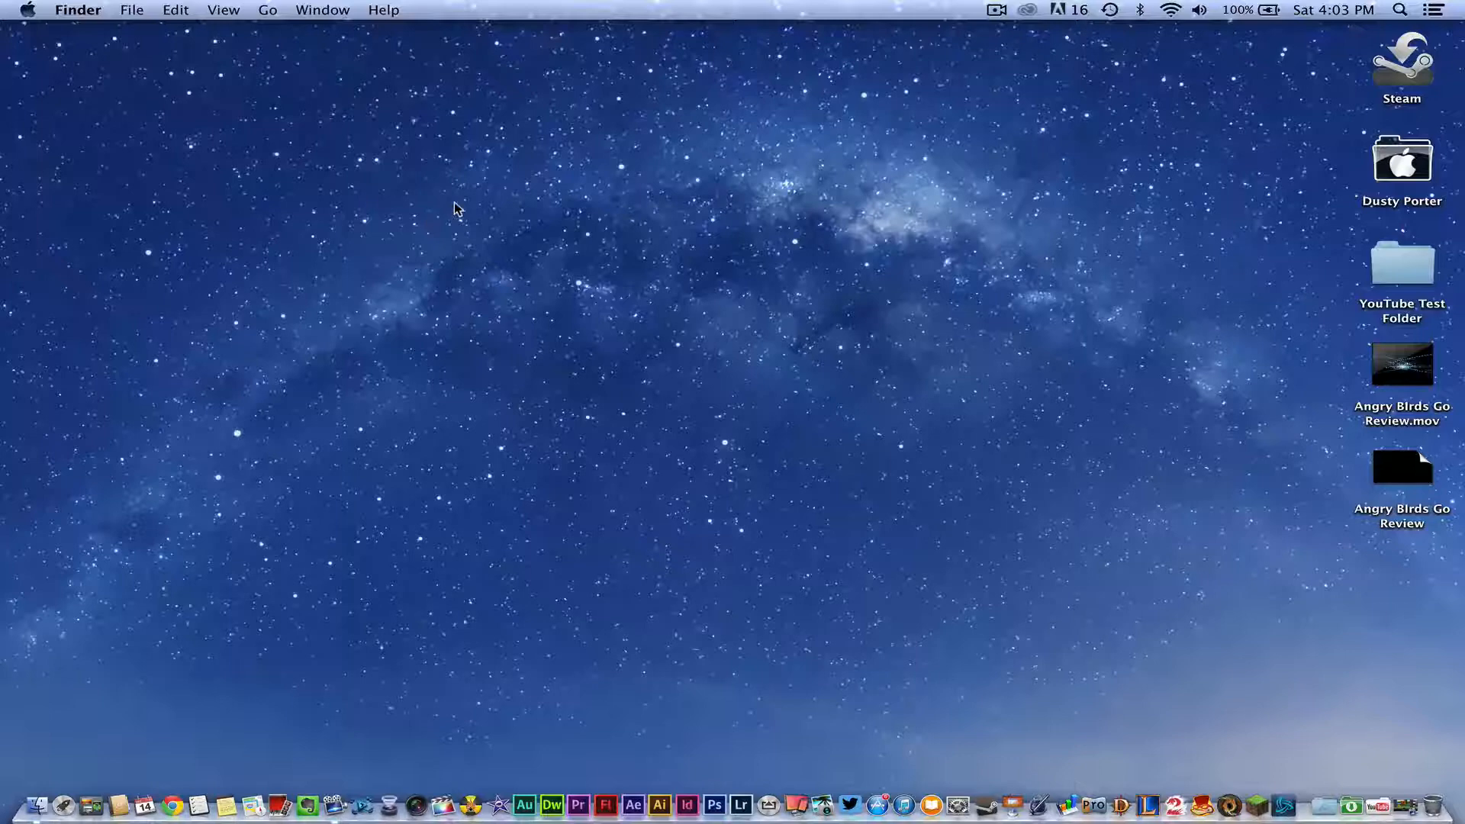